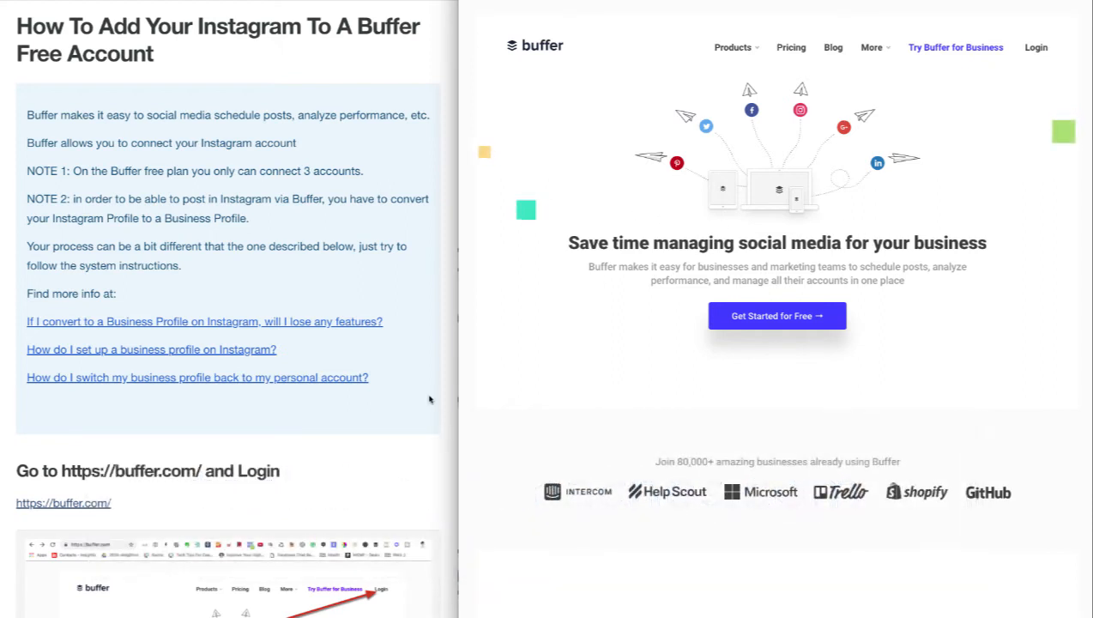
Step: Scroll down the Buffer login page with username and password filled in
{"action": "scroll", "scroll_direction": "down", "scroll_amount": 3}
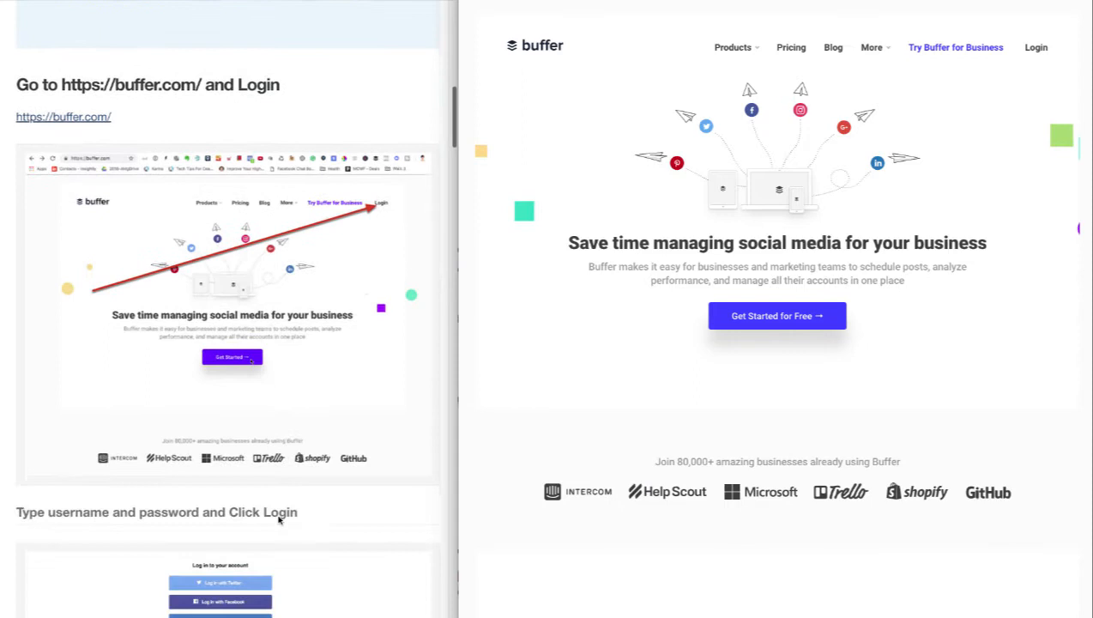
{"action": "scroll", "scroll_direction": "down", "scroll_amount": 3}
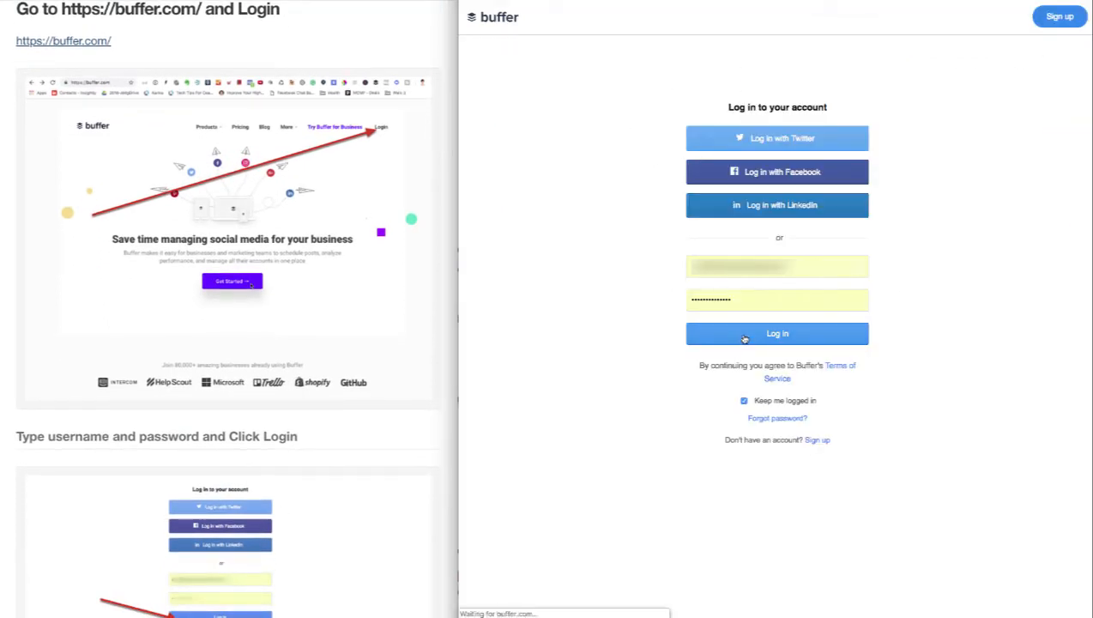
Step: Sign in to Buffer and choose 'Connect it now!' under Instagram in the Accounts sidebar
{"action": "left_click", "coordinate": [777, 333]}
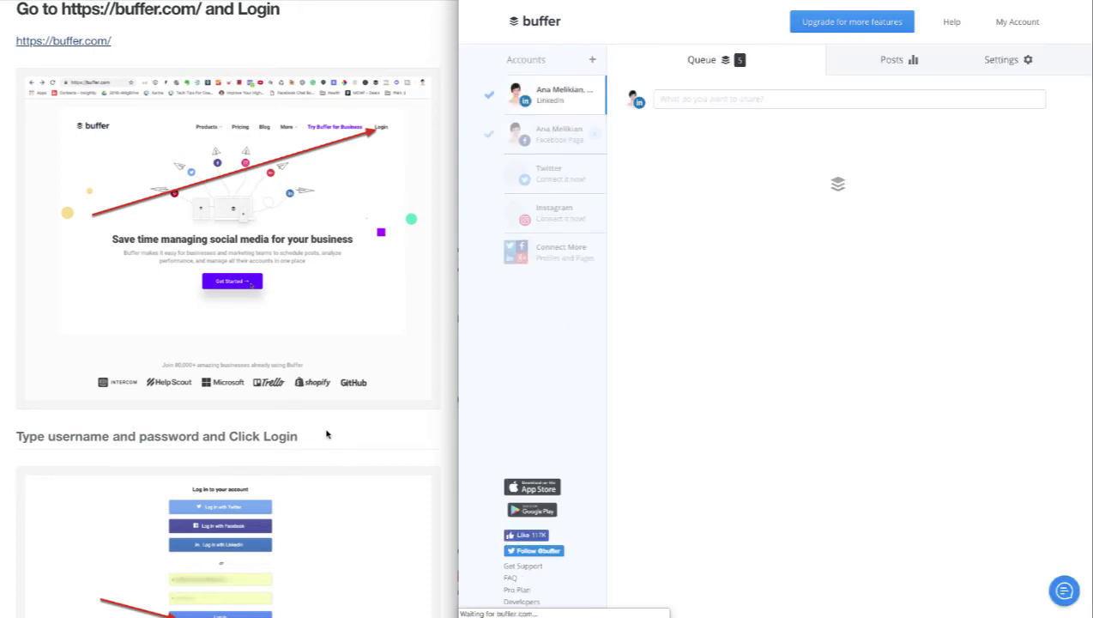
{"action": "scroll", "scroll_direction": "down", "scroll_amount": 3}
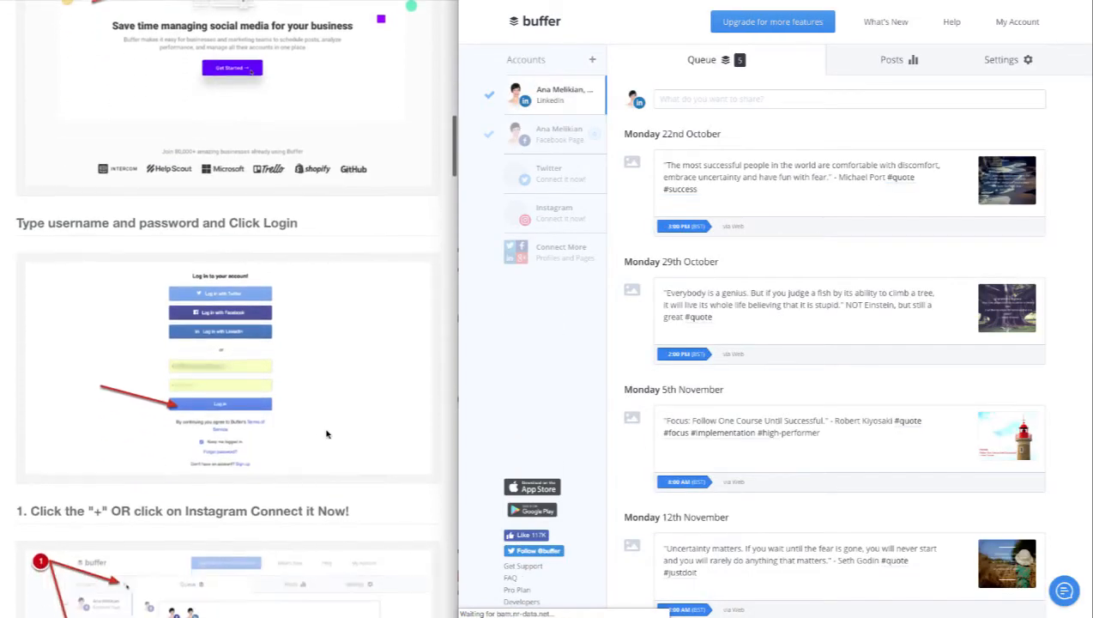
{"action": "scroll", "scroll_direction": "down", "scroll_amount": 3}
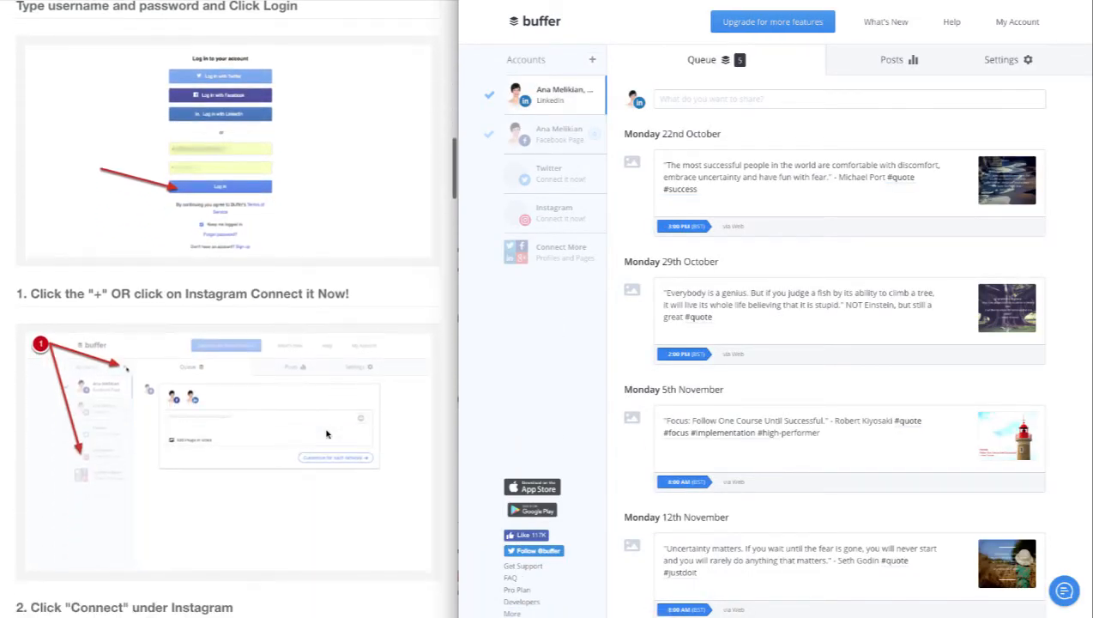
{"action": "scroll", "scroll_direction": "down", "scroll_amount": 3}
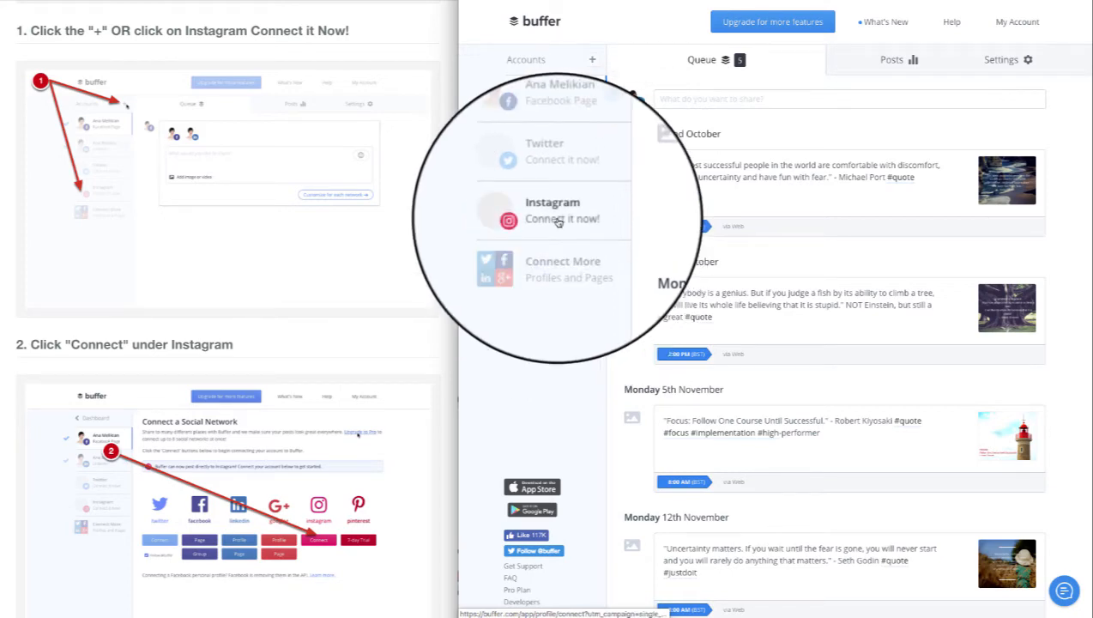
{"action": "left_click", "coordinate": [552, 219]}
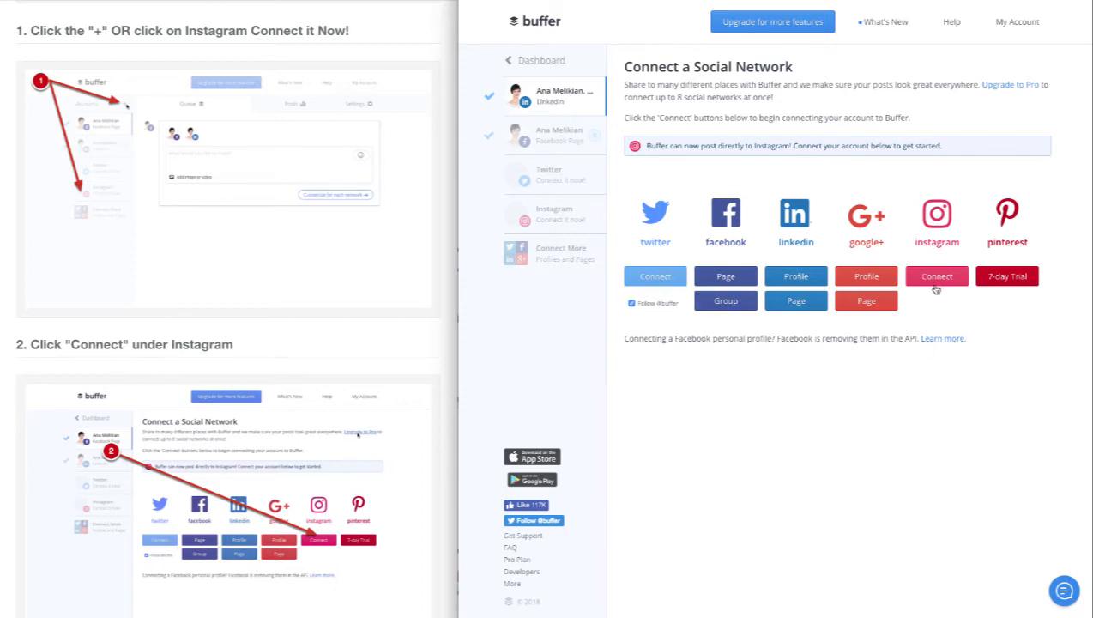
Step: Connect Instagram and authorize it via 'Continue as' on the Instagram page
{"action": "left_click", "coordinate": [937, 274]}
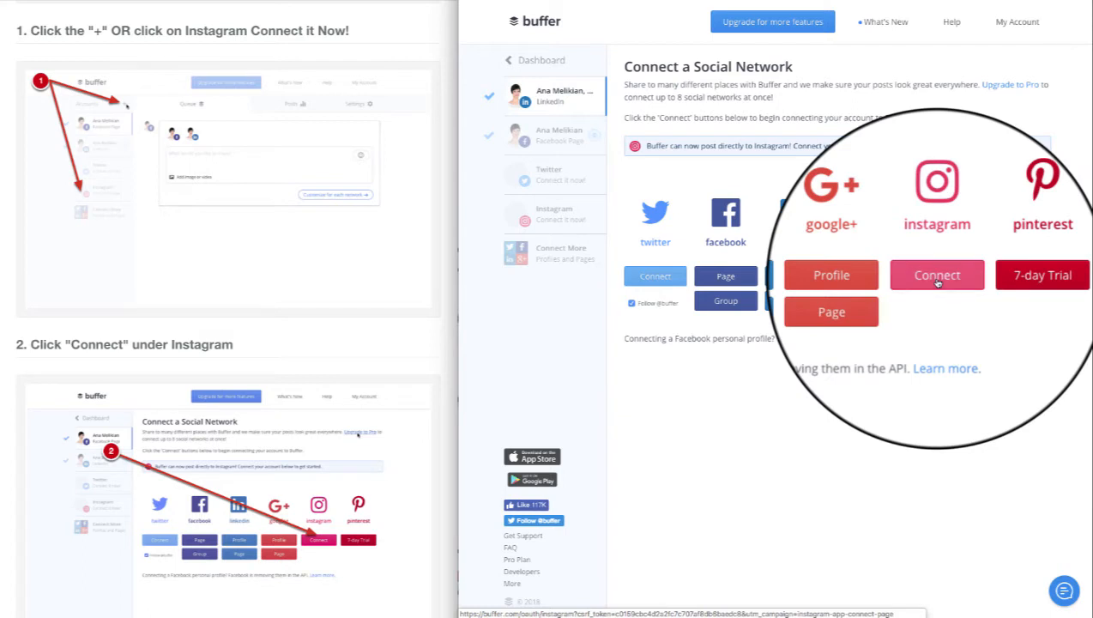
{"action": "left_click", "coordinate": [937, 275]}
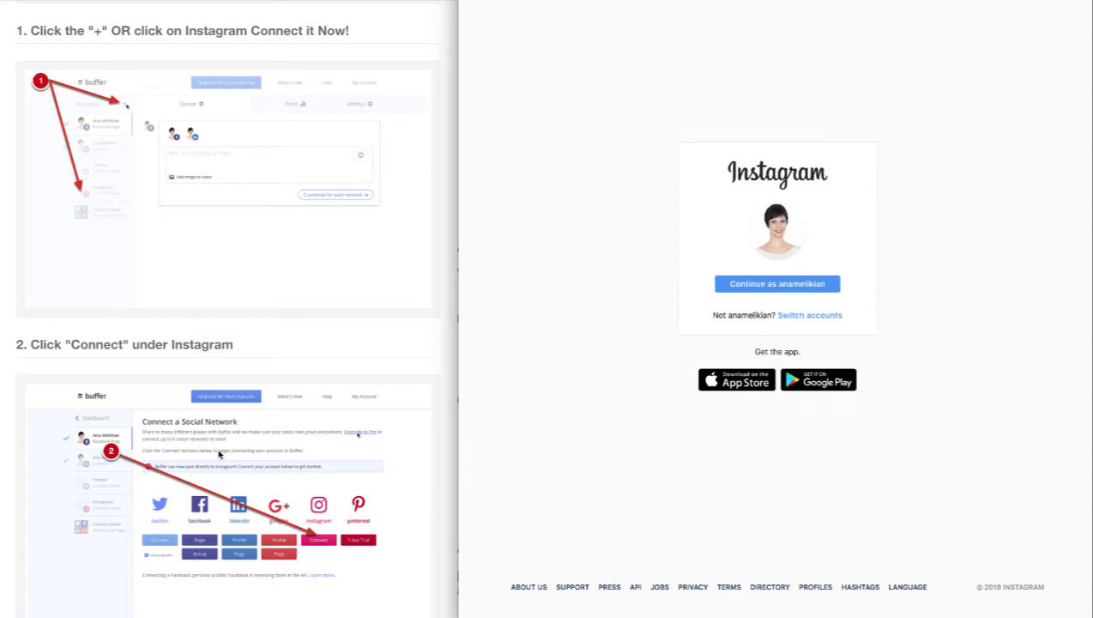
{"action": "scroll", "scroll_direction": "down", "scroll_amount": 3}
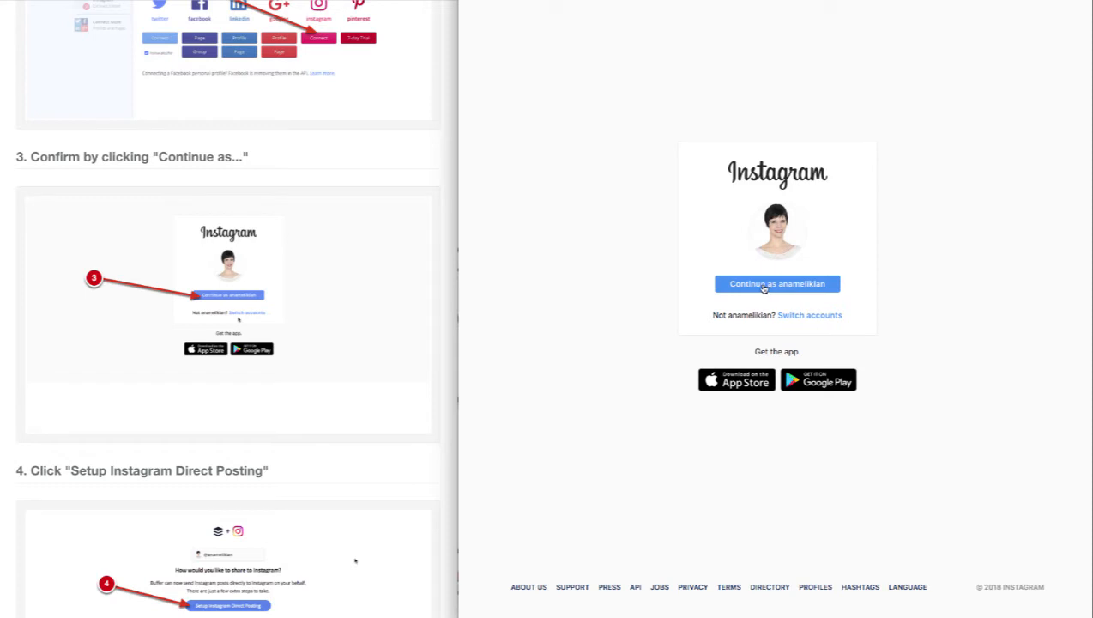
{"action": "left_click", "coordinate": [777, 283]}
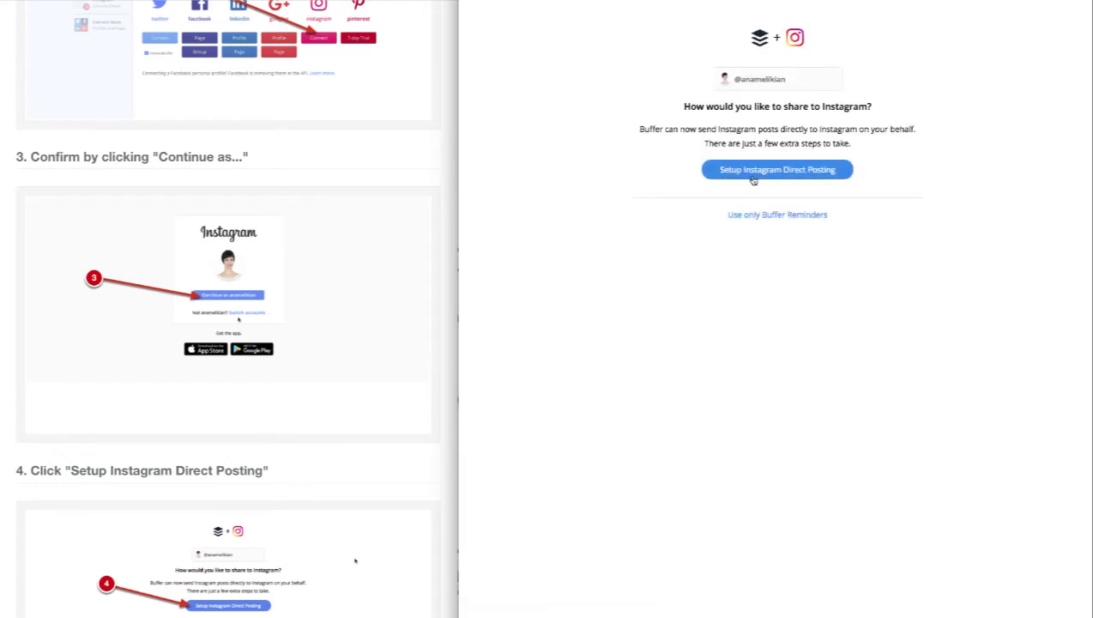
Step: Start Instagram direct posting setup and continue to authenticate with Facebook
{"action": "left_click", "coordinate": [777, 170]}
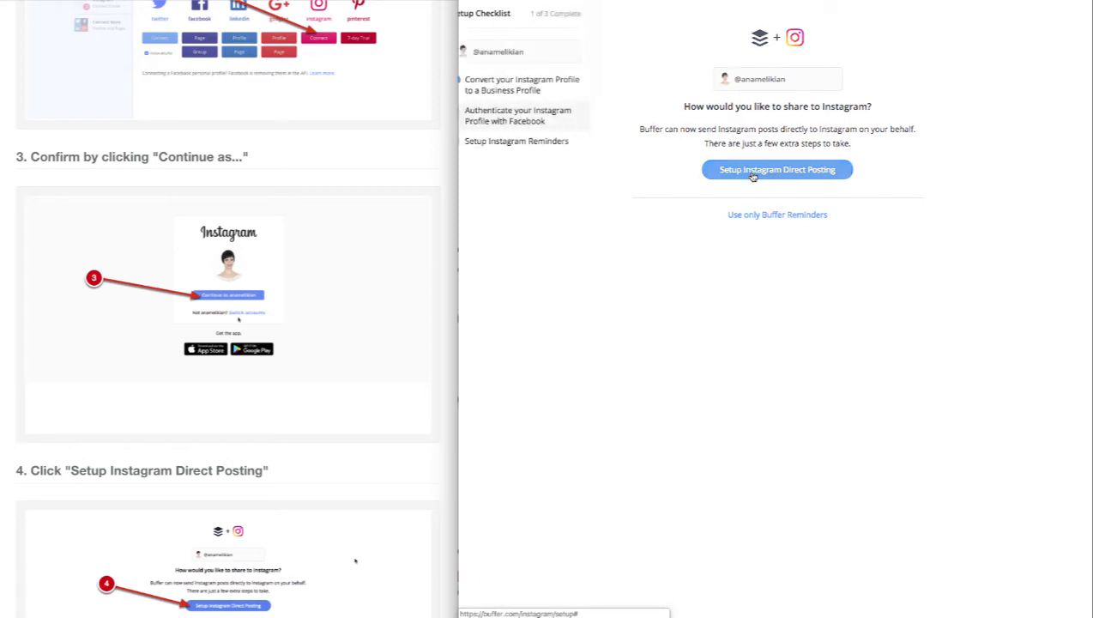
{"action": "left_click", "coordinate": [777, 170]}
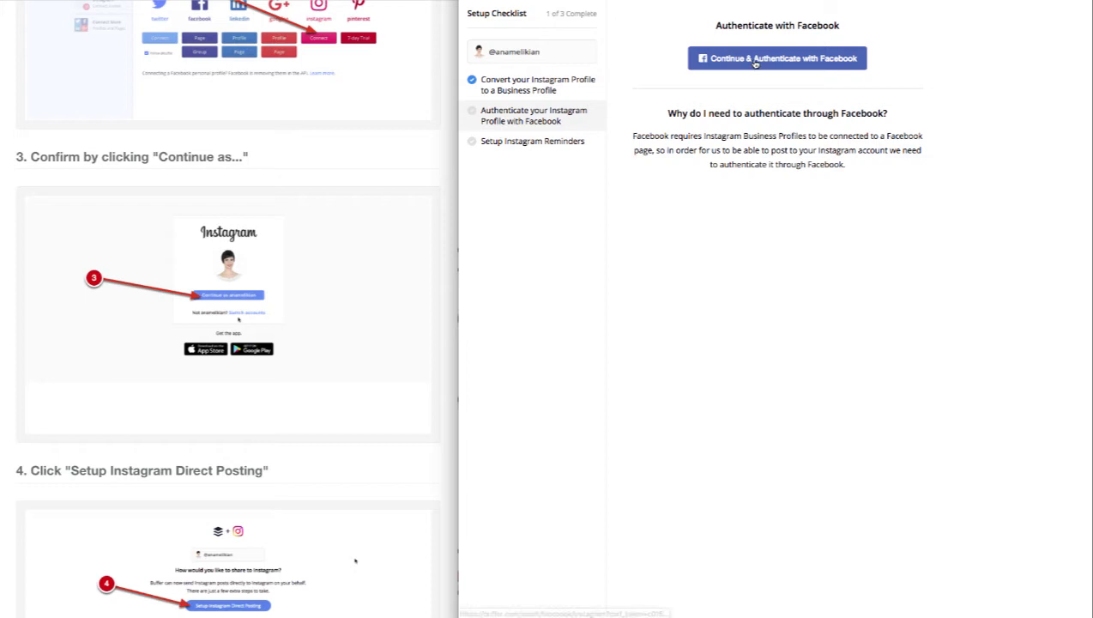
{"action": "scroll", "scroll_direction": "down", "scroll_amount": 3}
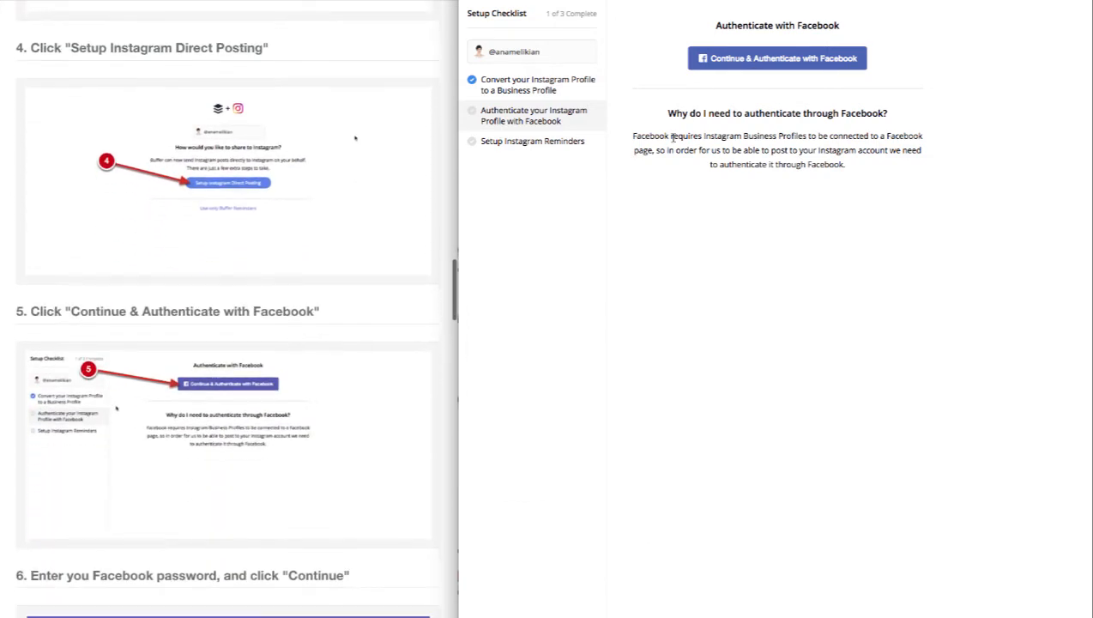
{"action": "left_click", "coordinate": [783, 59]}
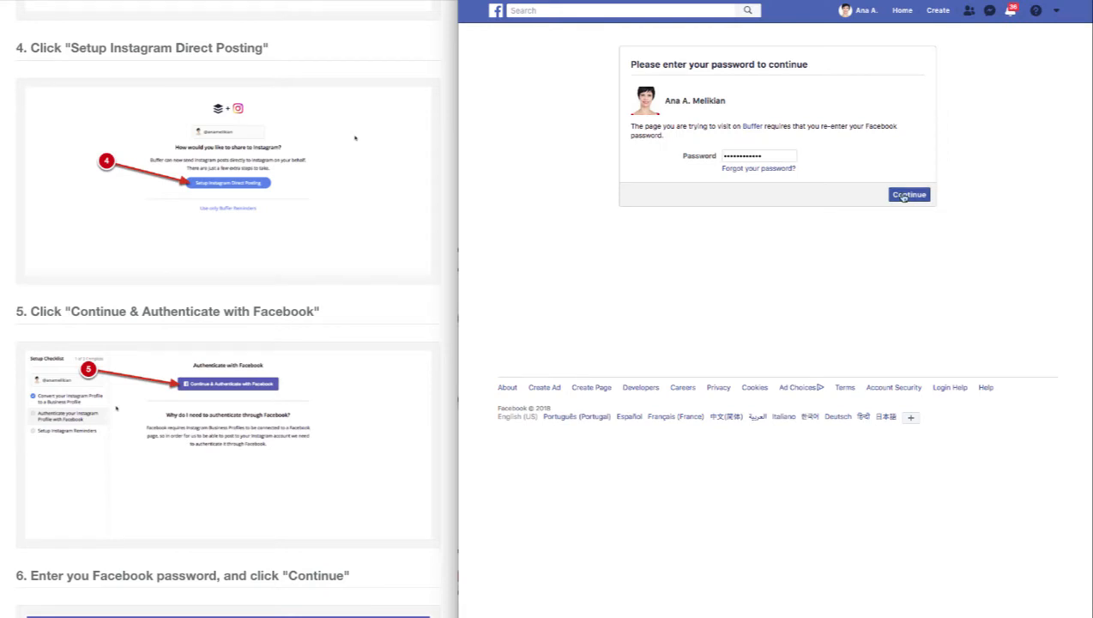
Step: Submit the re-entered Facebook password and retry direct posting setup through Facebook authentication
{"action": "left_click", "coordinate": [910, 194]}
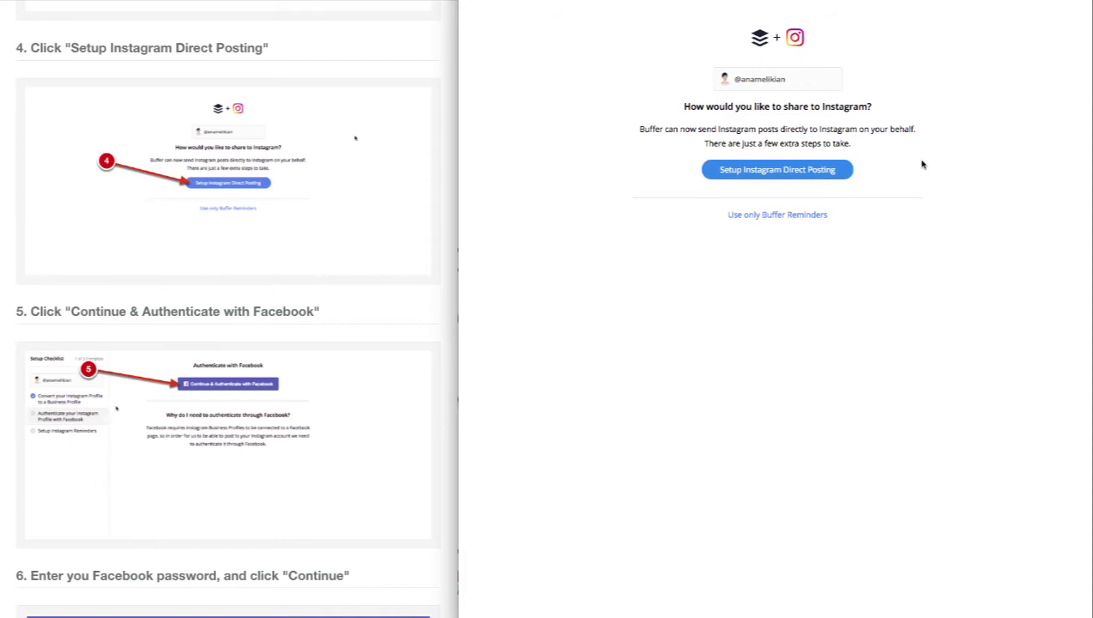
{"action": "left_click", "coordinate": [778, 170]}
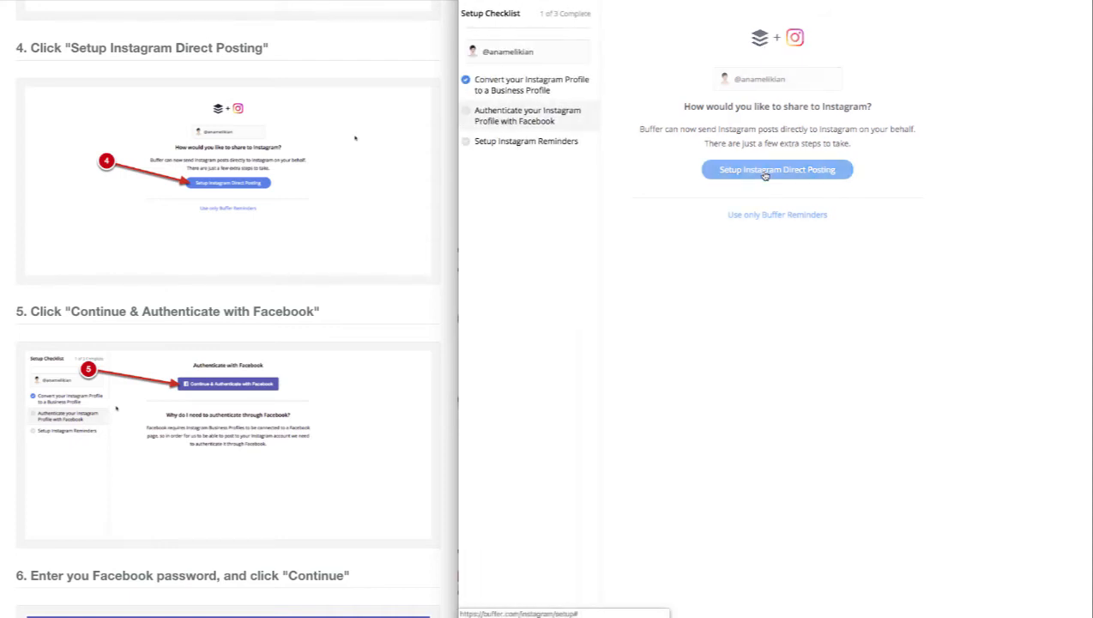
{"action": "left_click", "coordinate": [777, 170]}
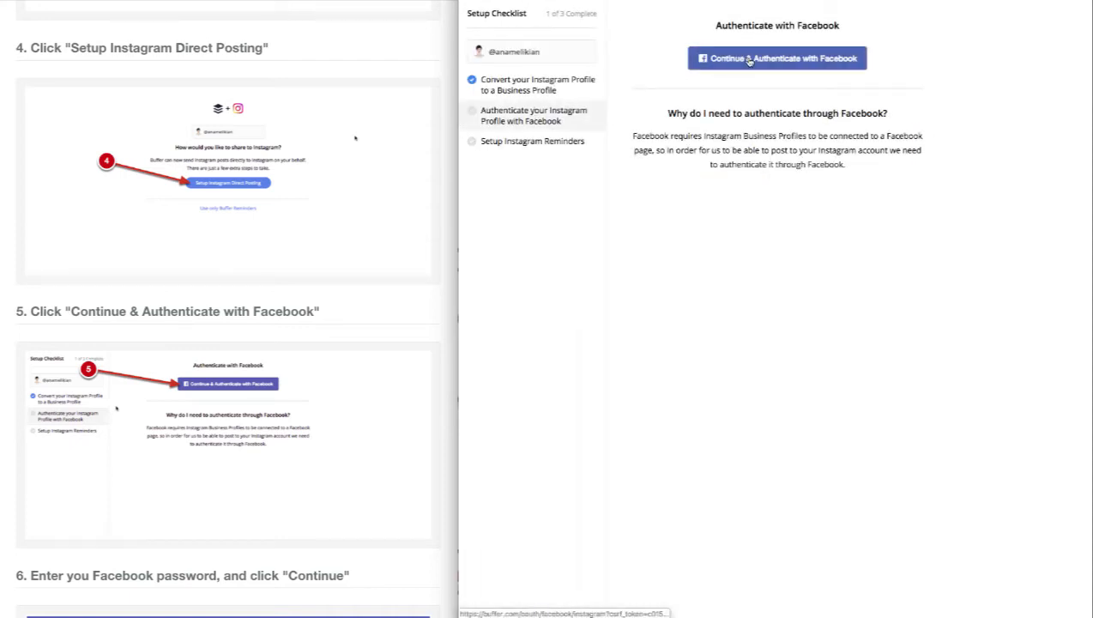
{"action": "left_click", "coordinate": [779, 59]}
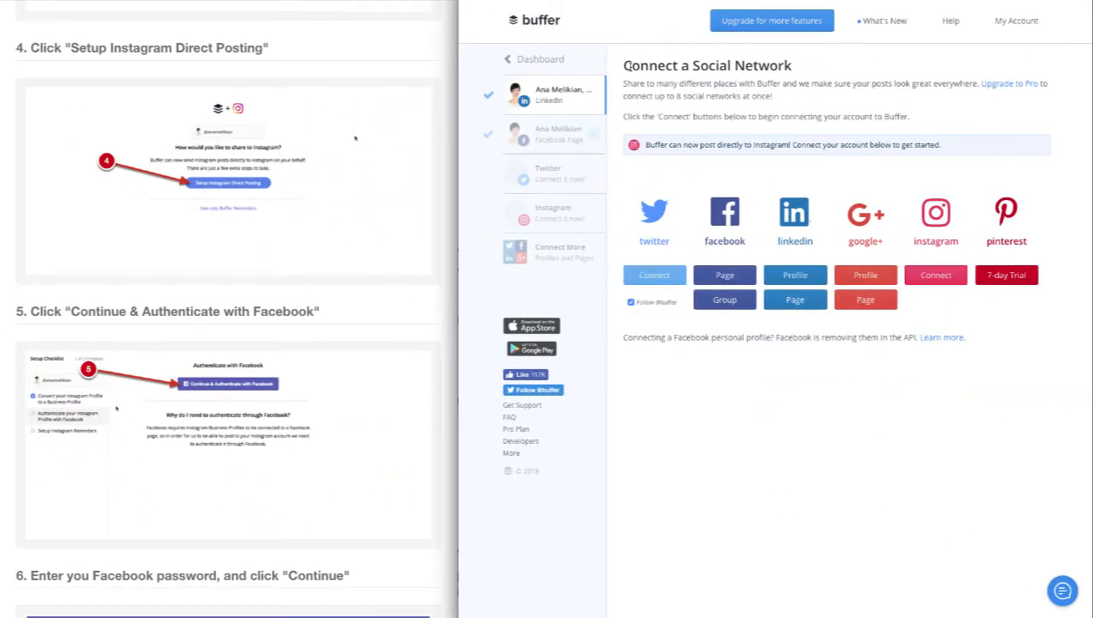
{"action": "mouse_move", "coordinate": [954, 222]}
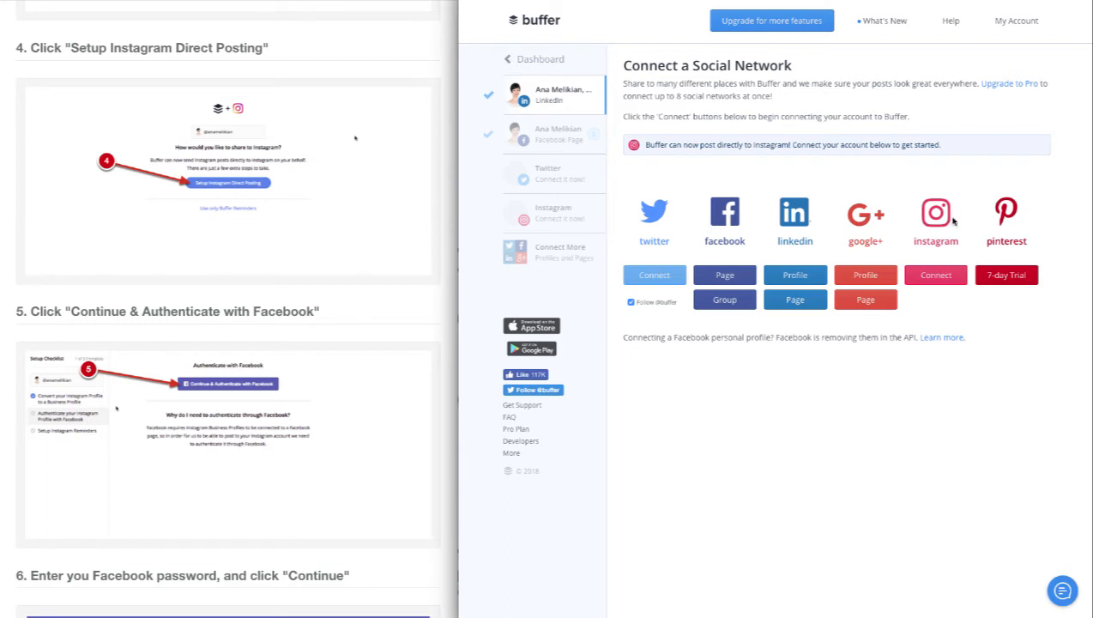
Step: Reconnect Instagram via Log in with Facebook and choose Setup Instagram Direct Posting
{"action": "left_click", "coordinate": [935, 275]}
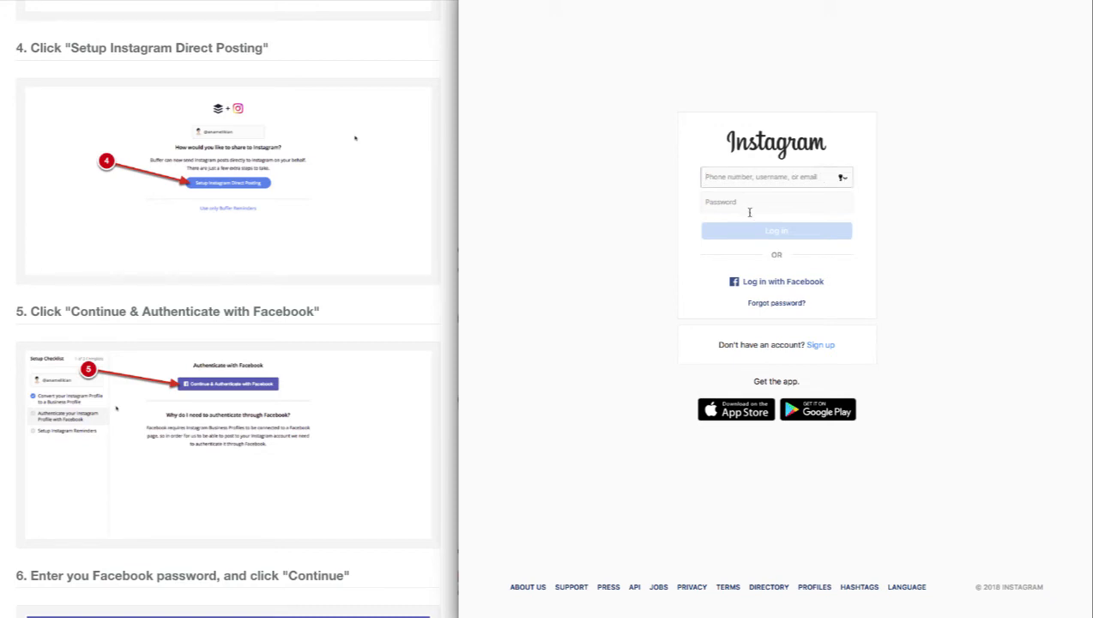
{"action": "mouse_move", "coordinate": [772, 285]}
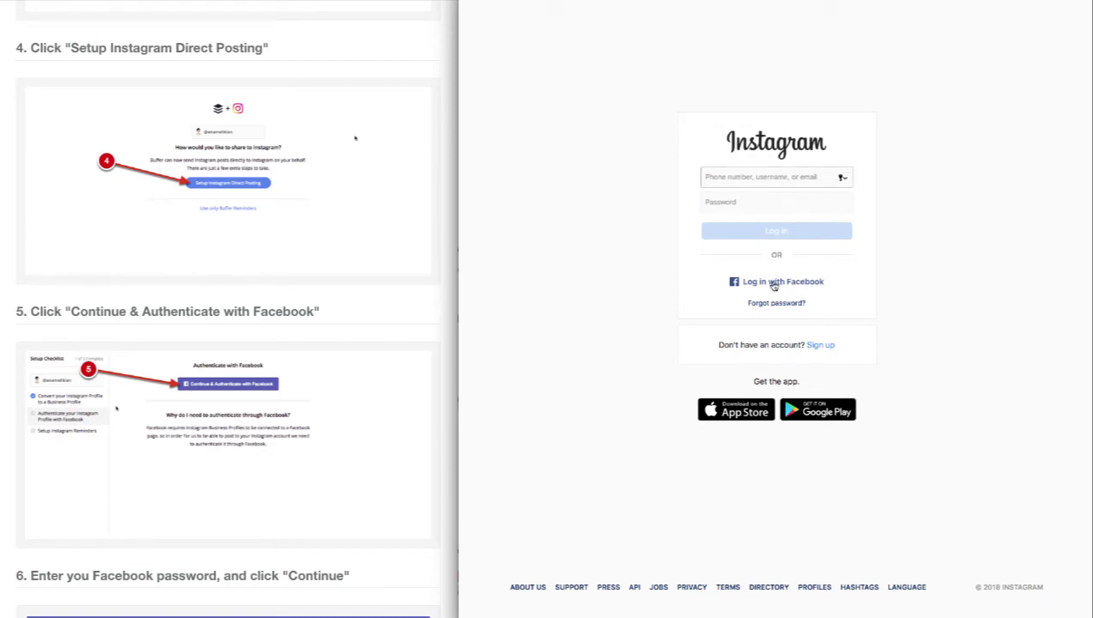
{"action": "left_click", "coordinate": [776, 282]}
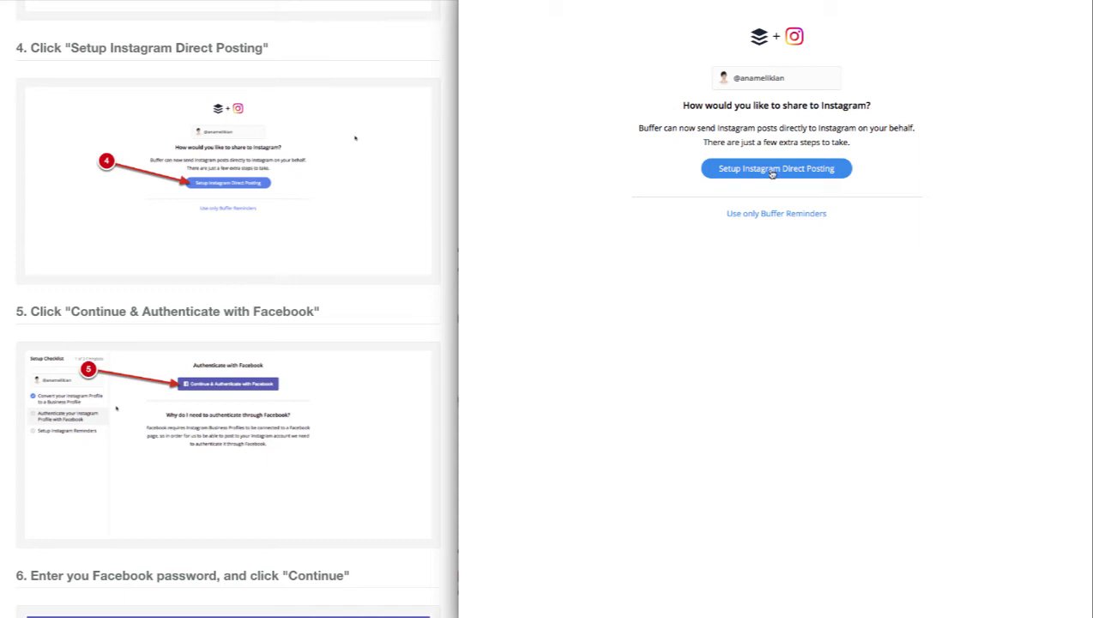
{"action": "left_click", "coordinate": [778, 168]}
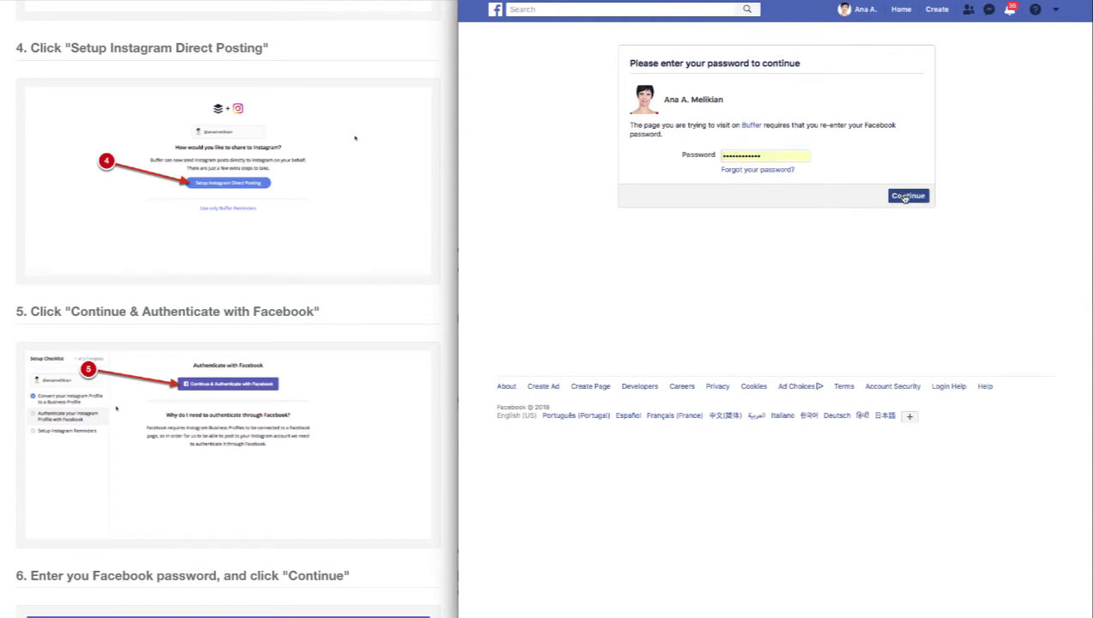
Step: Confirm the Facebook password and set up Instagram Reminders, landing on the dashboard with Instagram connected
{"action": "left_click", "coordinate": [906, 195]}
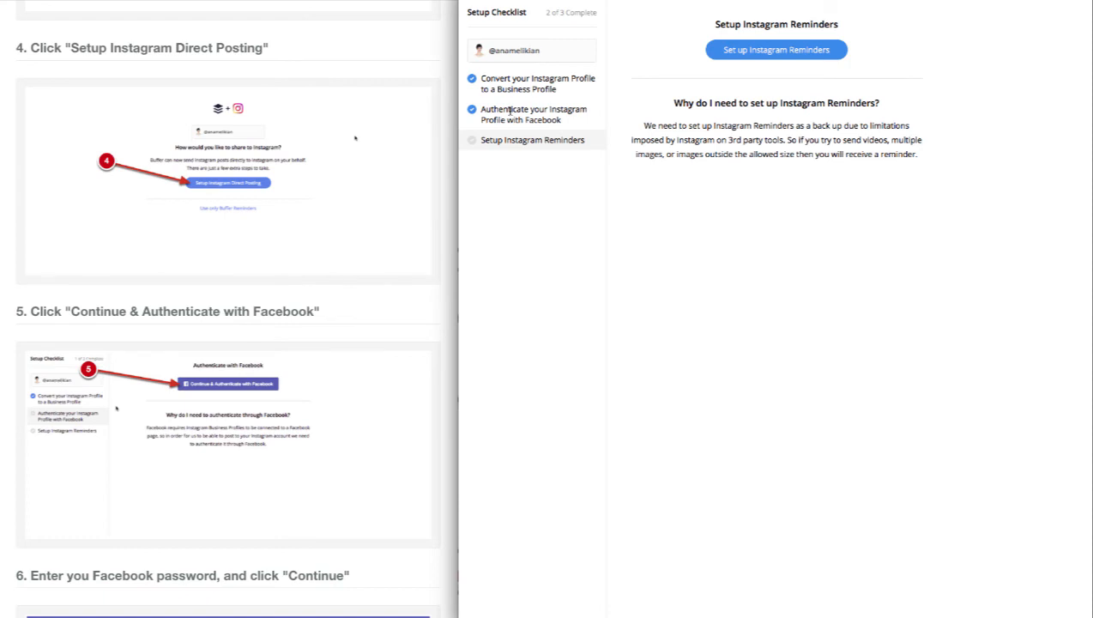
{"action": "mouse_move", "coordinate": [481, 120]}
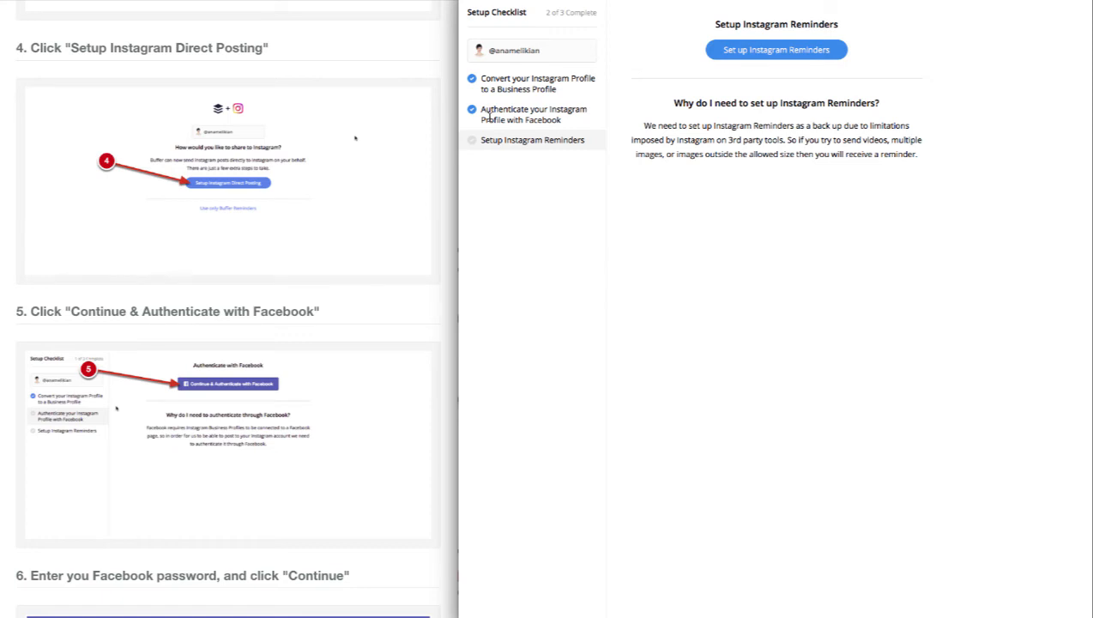
{"action": "mouse_move", "coordinate": [766, 62]}
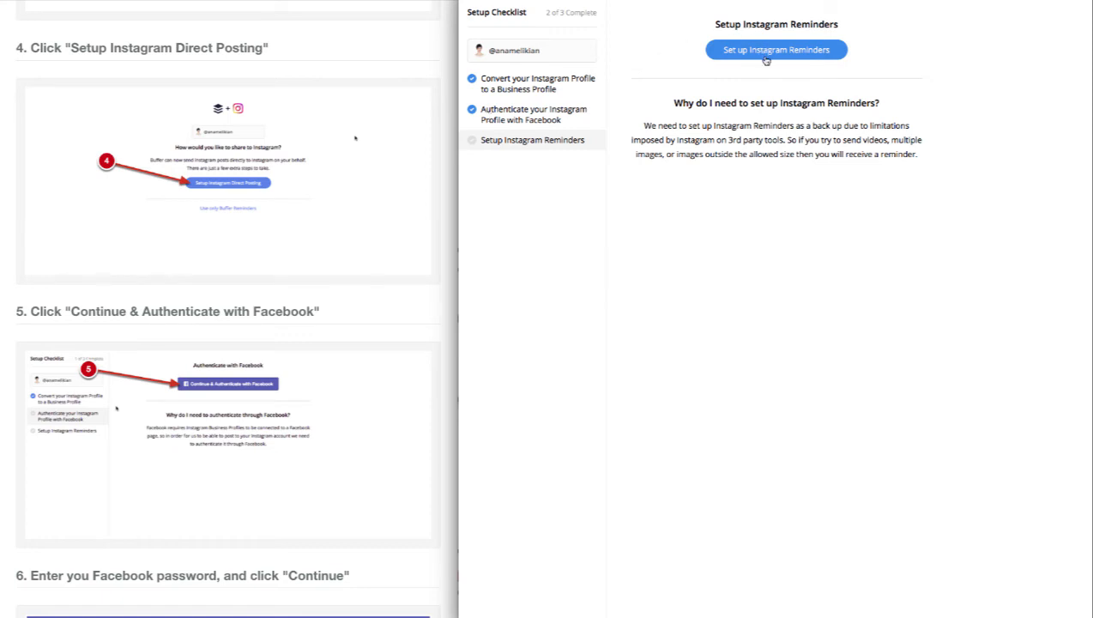
{"action": "left_click", "coordinate": [777, 48]}
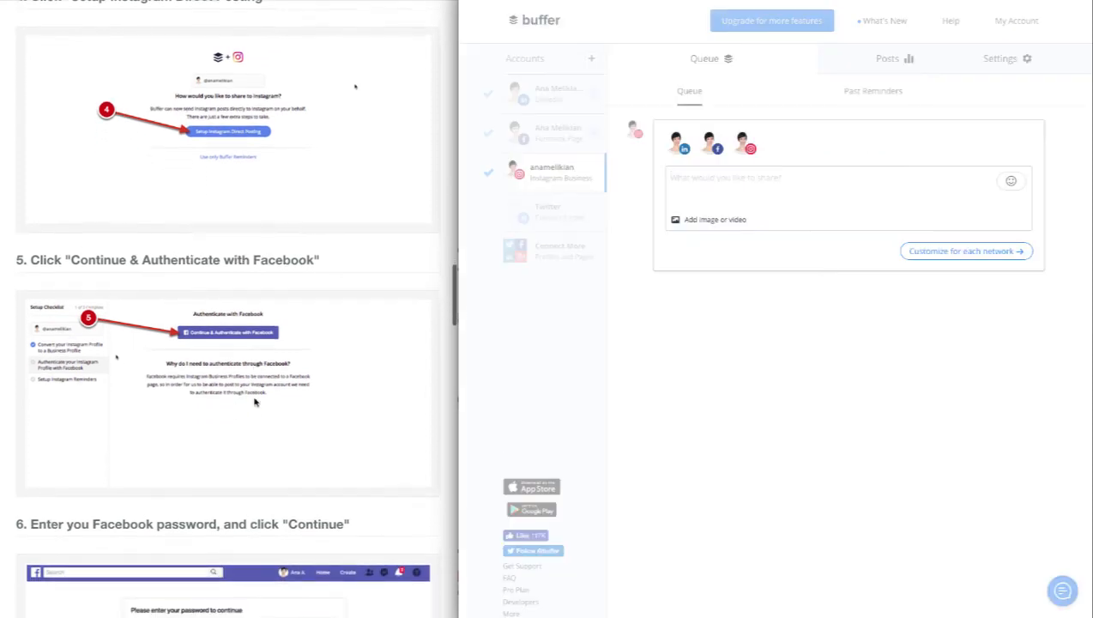
{"action": "scroll", "scroll_direction": "down", "scroll_amount": 3}
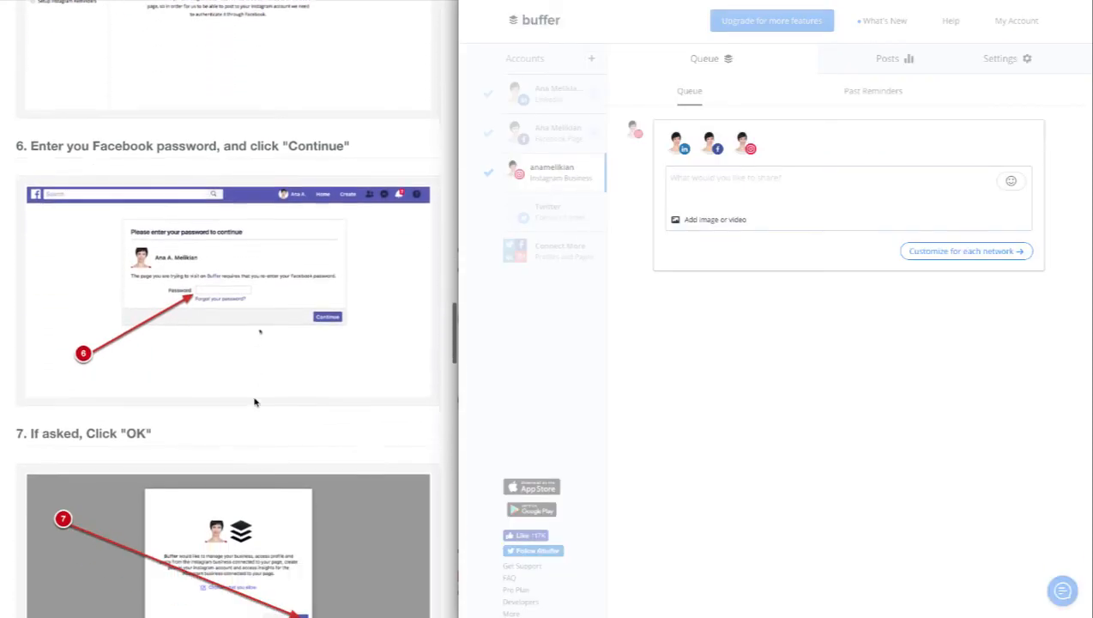
{"action": "scroll", "scroll_direction": "down", "scroll_amount": 3}
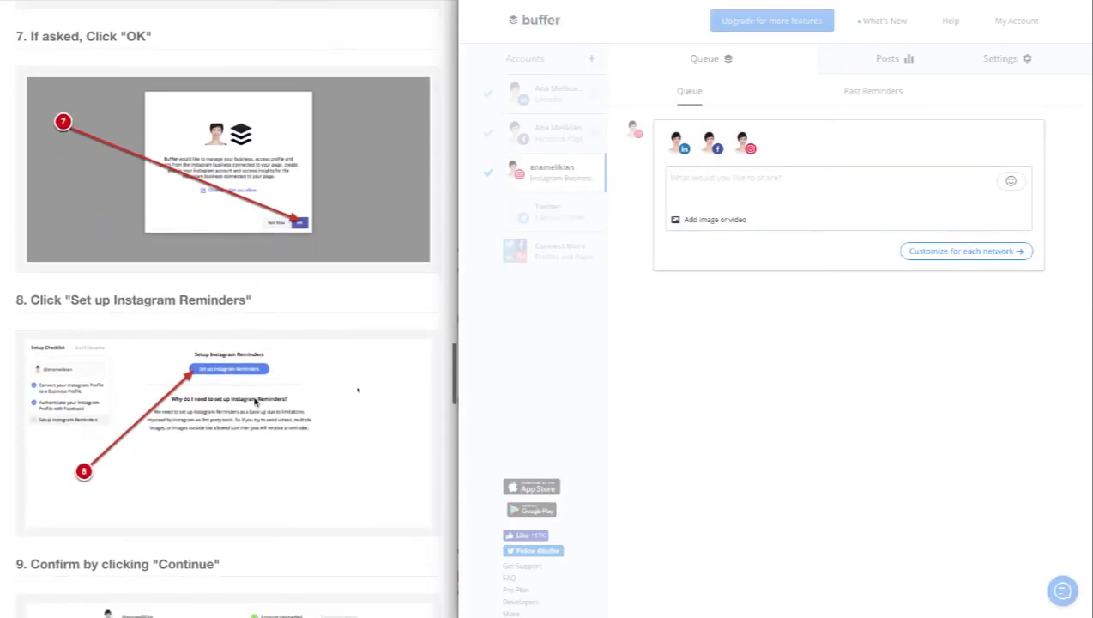
{"action": "scroll", "scroll_direction": "down", "scroll_amount": 3}
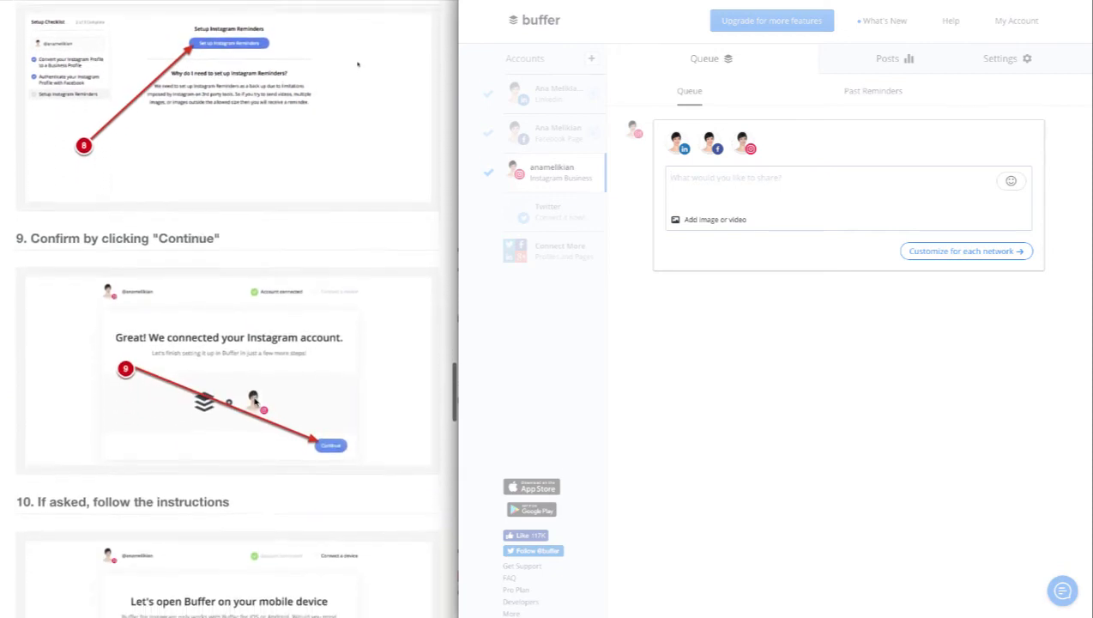
{"action": "scroll", "scroll_direction": "down", "scroll_amount": 3}
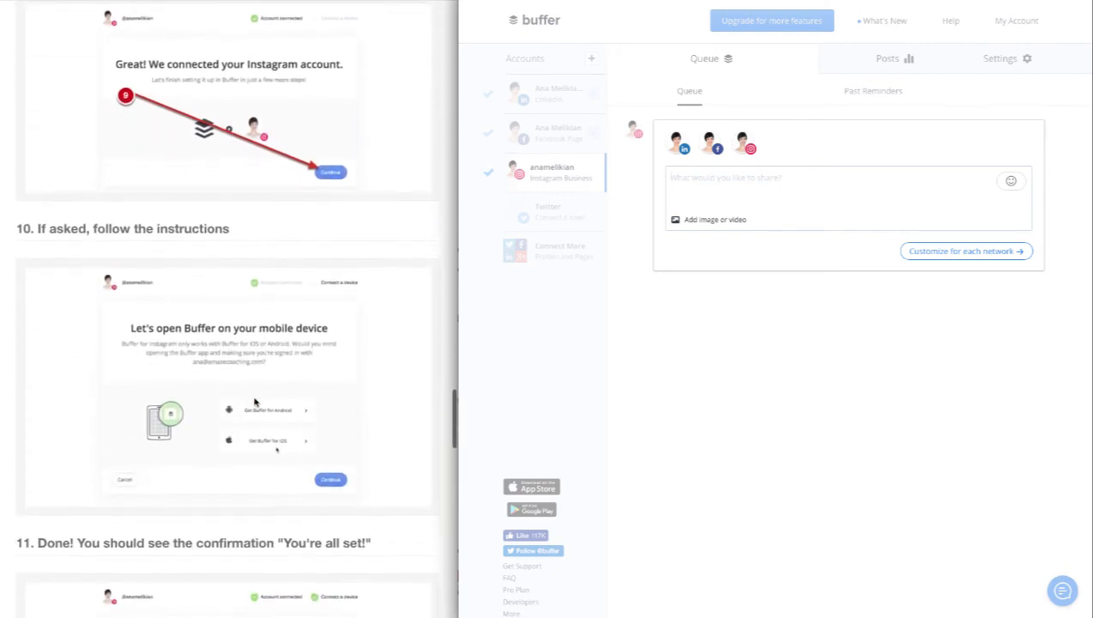
{"action": "scroll", "scroll_direction": "down", "scroll_amount": 3}
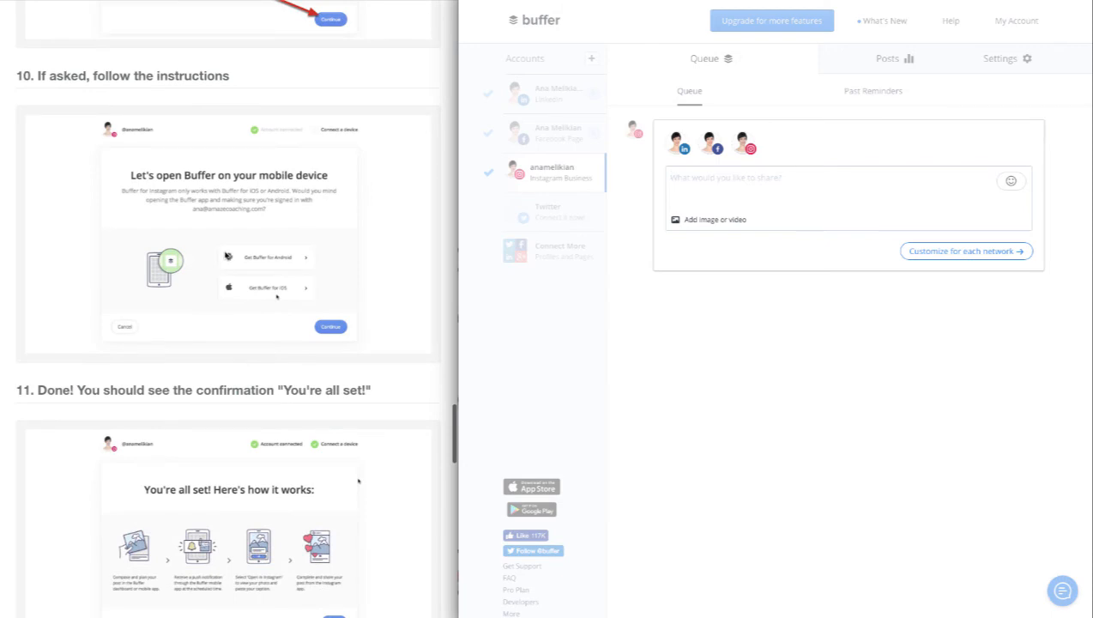
{"action": "mouse_move", "coordinate": [329, 240]}
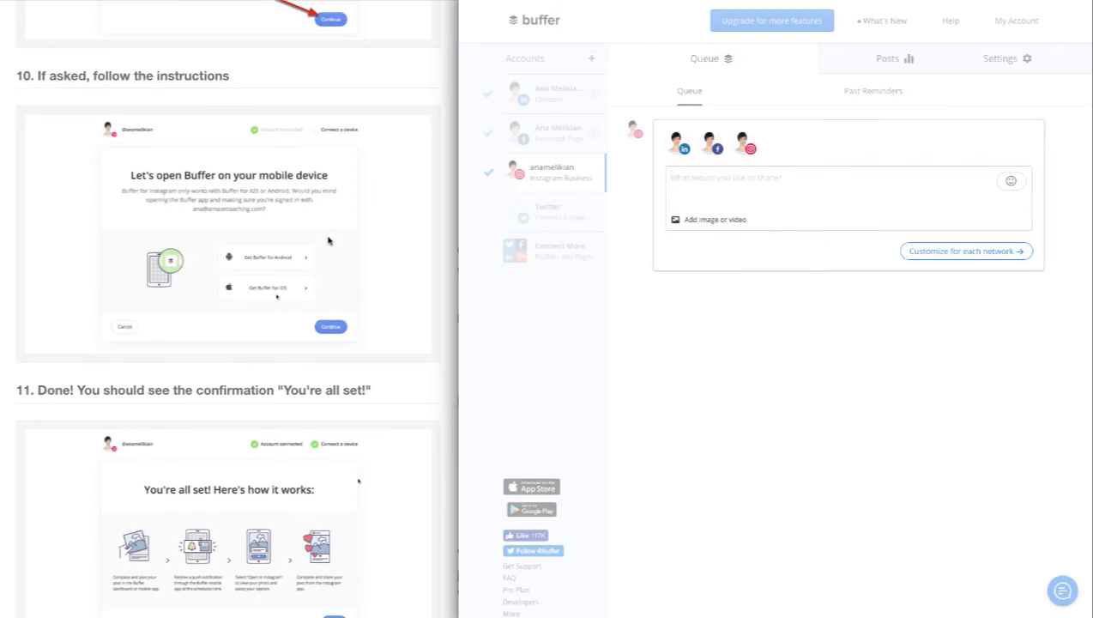
{"action": "scroll", "scroll_direction": "down", "scroll_amount": 3}
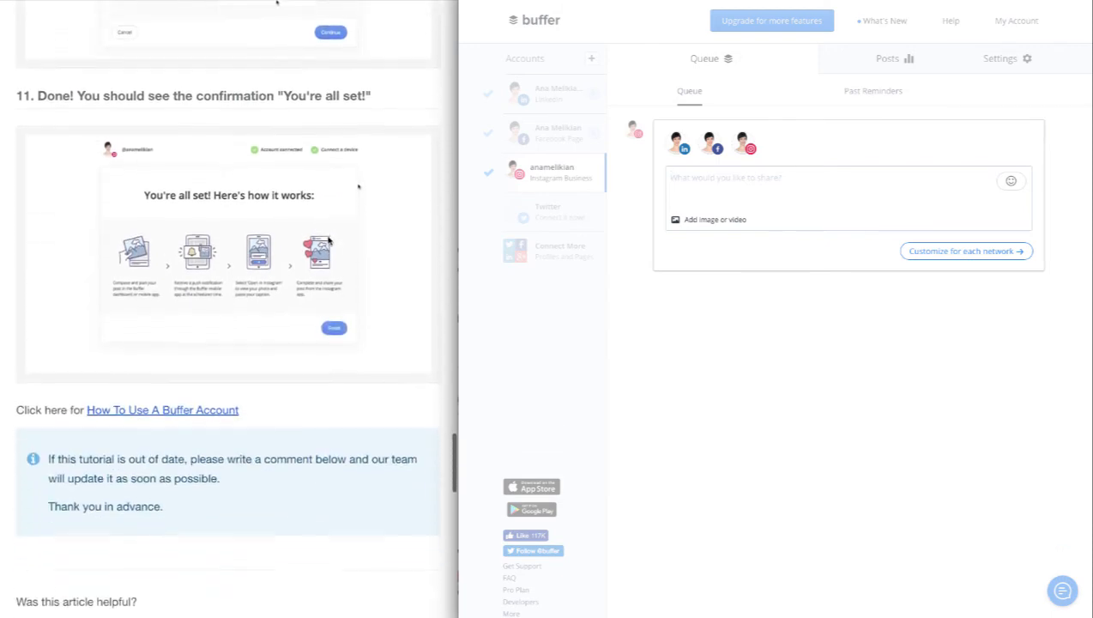
{"action": "scroll", "scroll_direction": "down", "scroll_amount": 3}
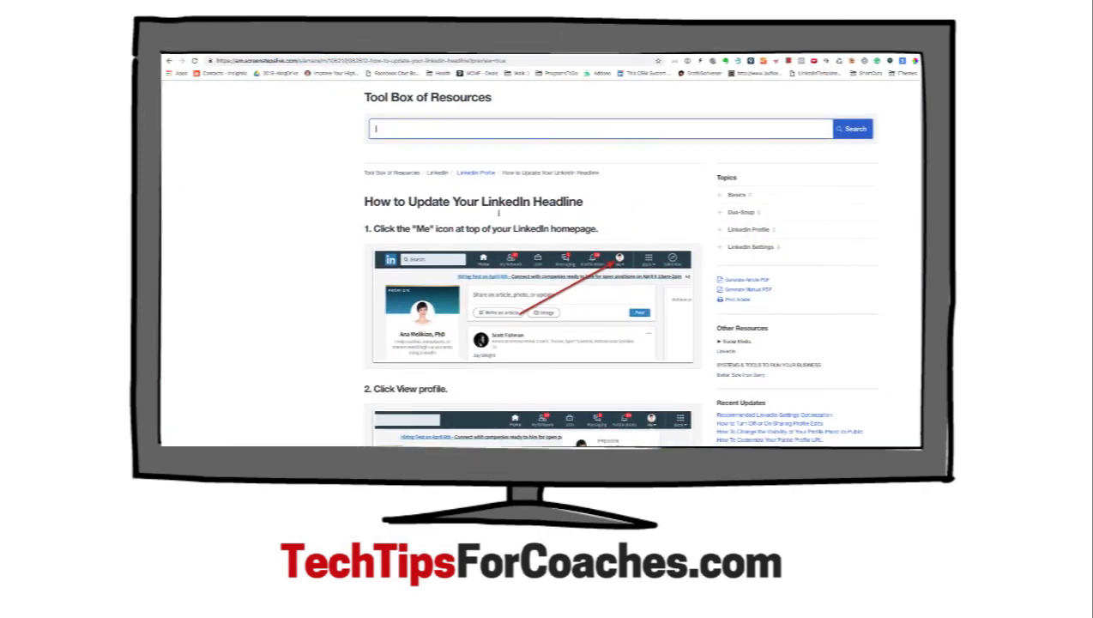
{"action": "scroll", "scroll_direction": "down", "scroll_amount": 3}
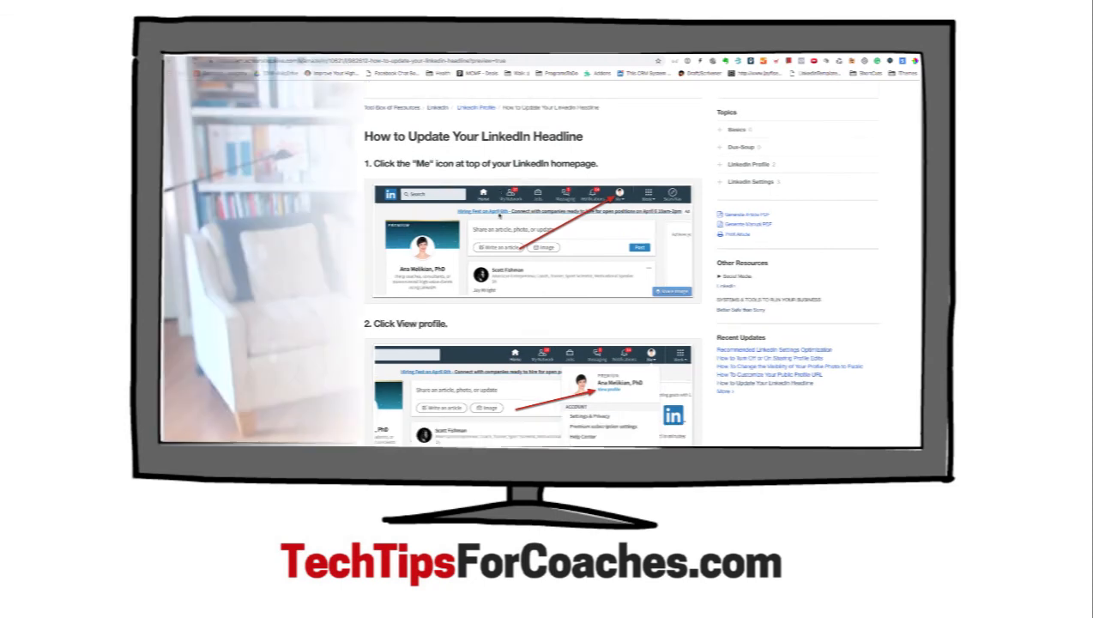